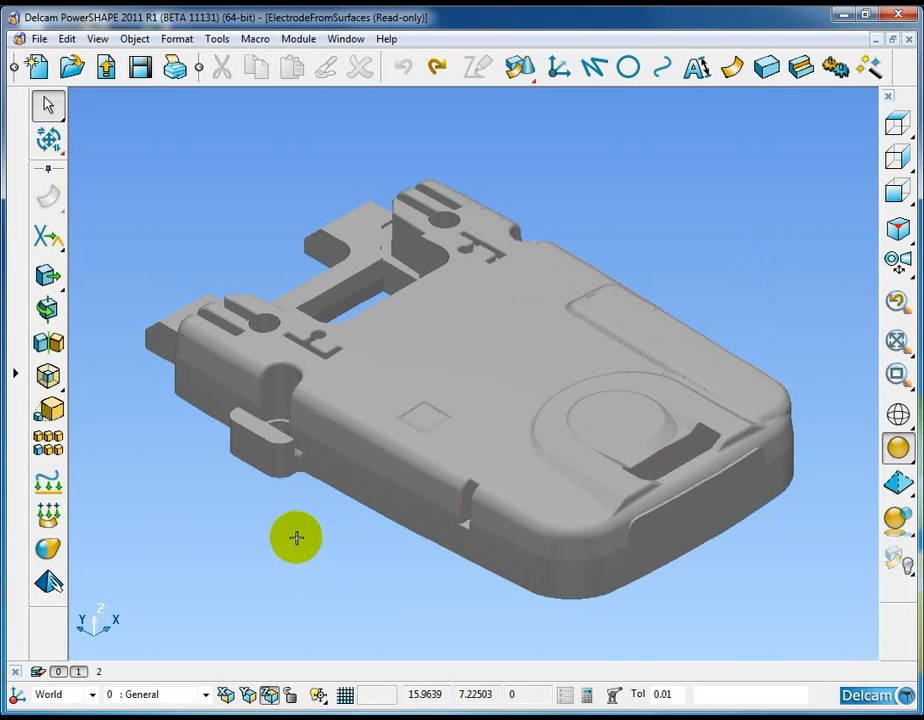
# Rotate and tilt the part to its underside, then zoom toward the lug with the round hole.
pyautogui.moveTo(297, 538); pyautogui.dragTo(473, 522)
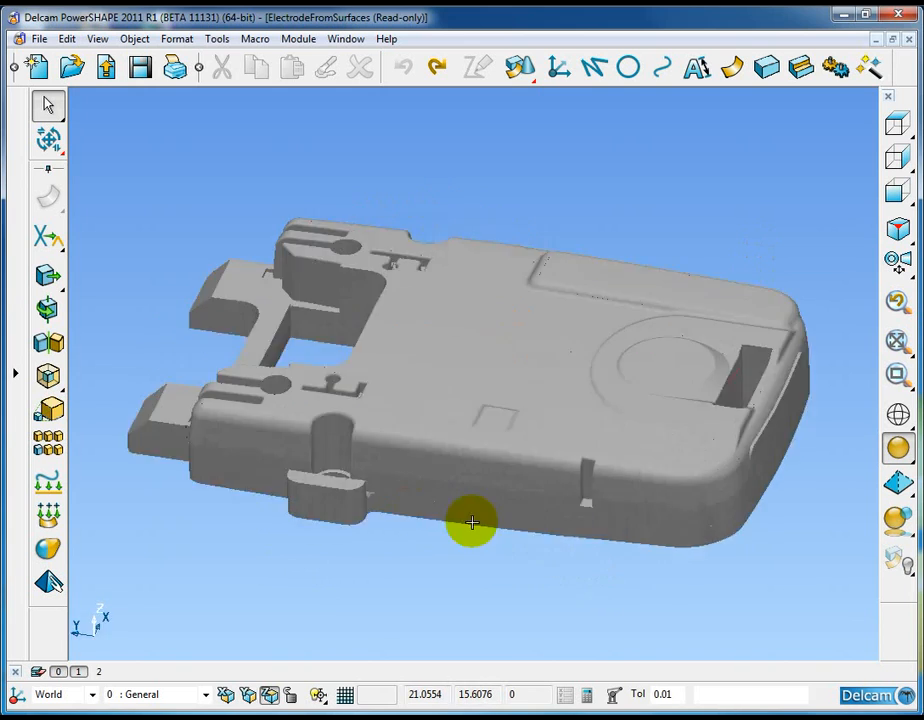
pyautogui.moveTo(473, 523); pyautogui.dragTo(635, 534)
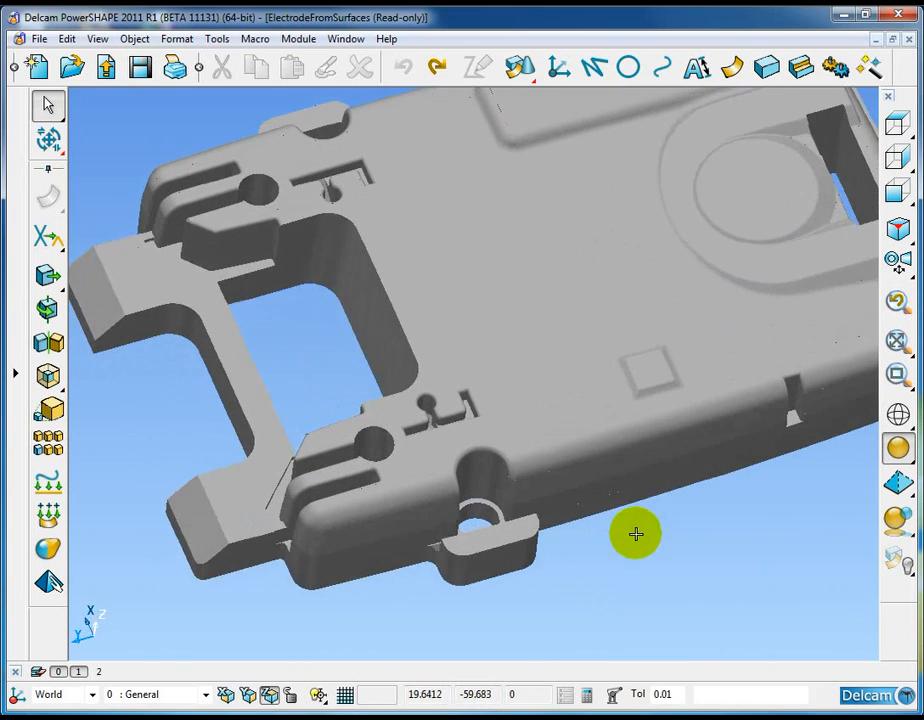
pyautogui.moveTo(635, 533); pyautogui.dragTo(622, 489)
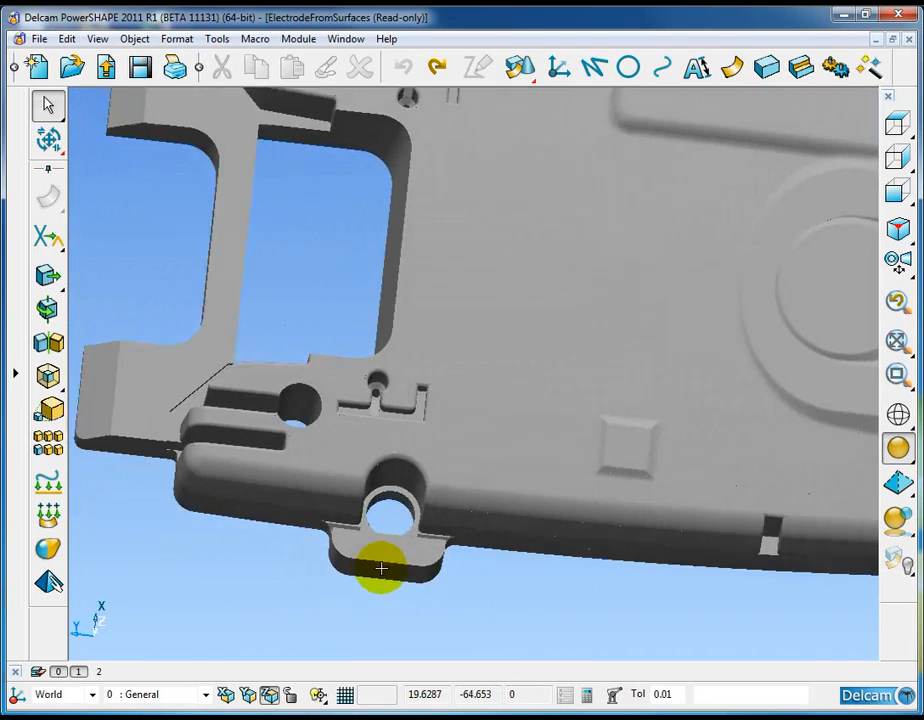
# Orbit closely around the lug to inspect its inner hole wall and flat tab face.
pyautogui.moveTo(380, 568); pyautogui.dragTo(360, 395)
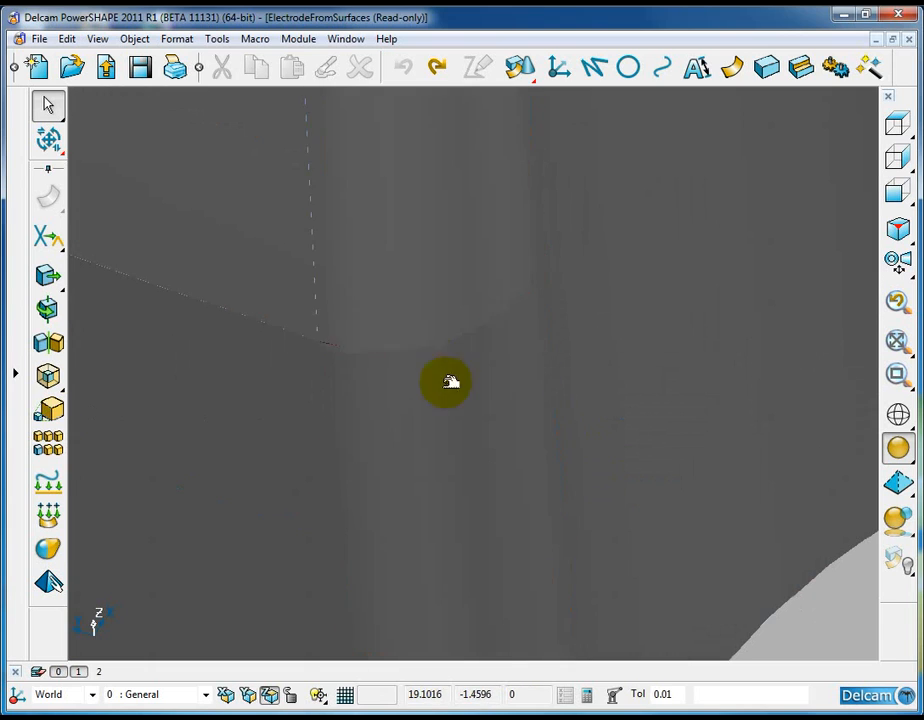
pyautogui.moveTo(447, 382); pyautogui.dragTo(500, 360)
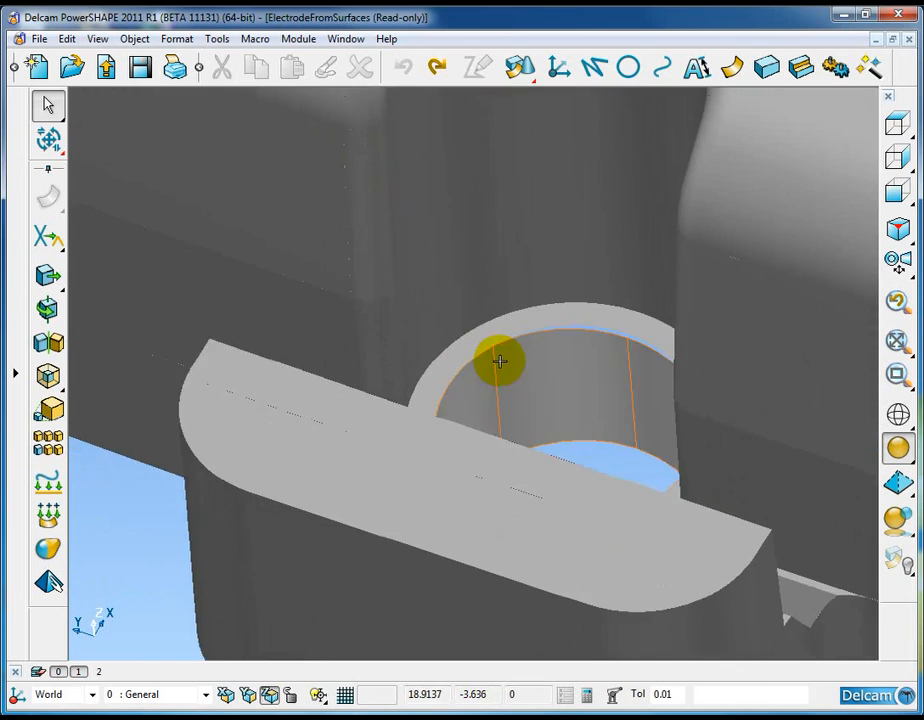
pyautogui.moveTo(500, 362); pyautogui.dragTo(540, 400)
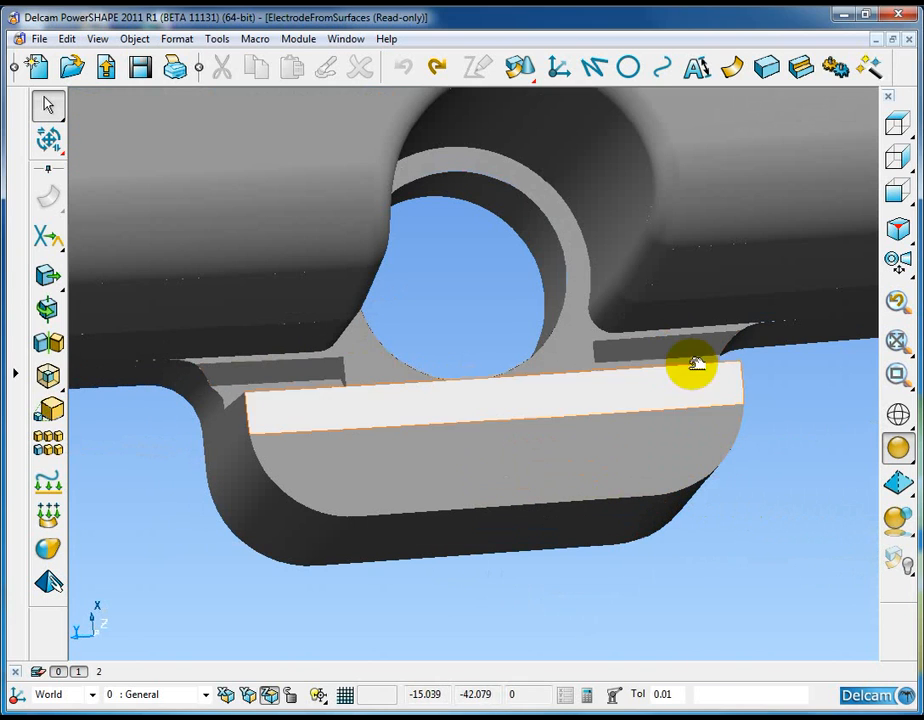
pyautogui.moveTo(693, 364); pyautogui.dragTo(530, 524)
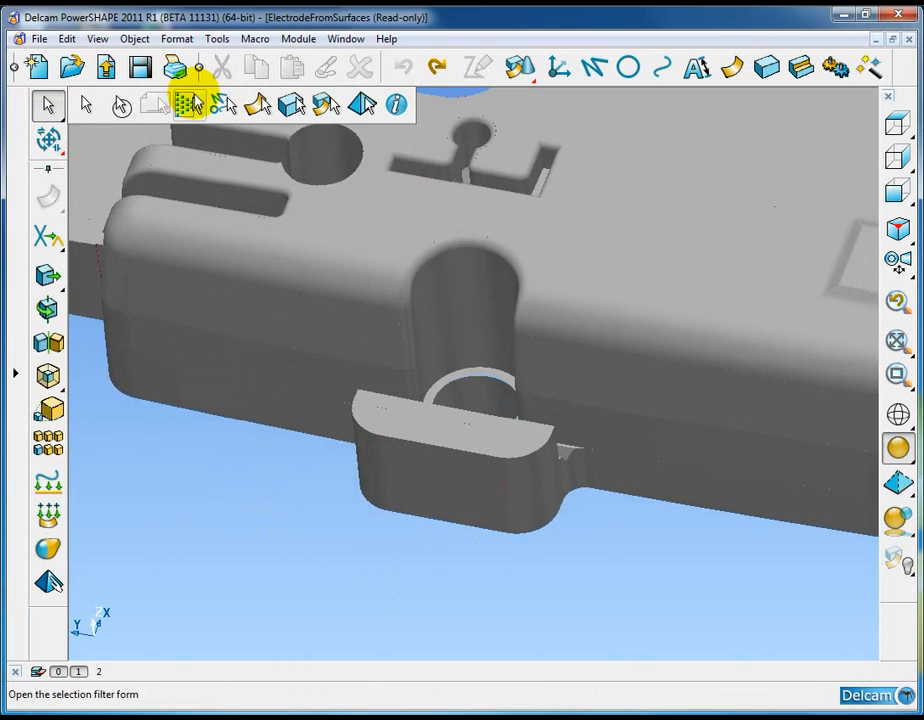
# Select all red-style surfaces on the Electrode Surfaces level using Select by Filter.
pyautogui.click(187, 100)
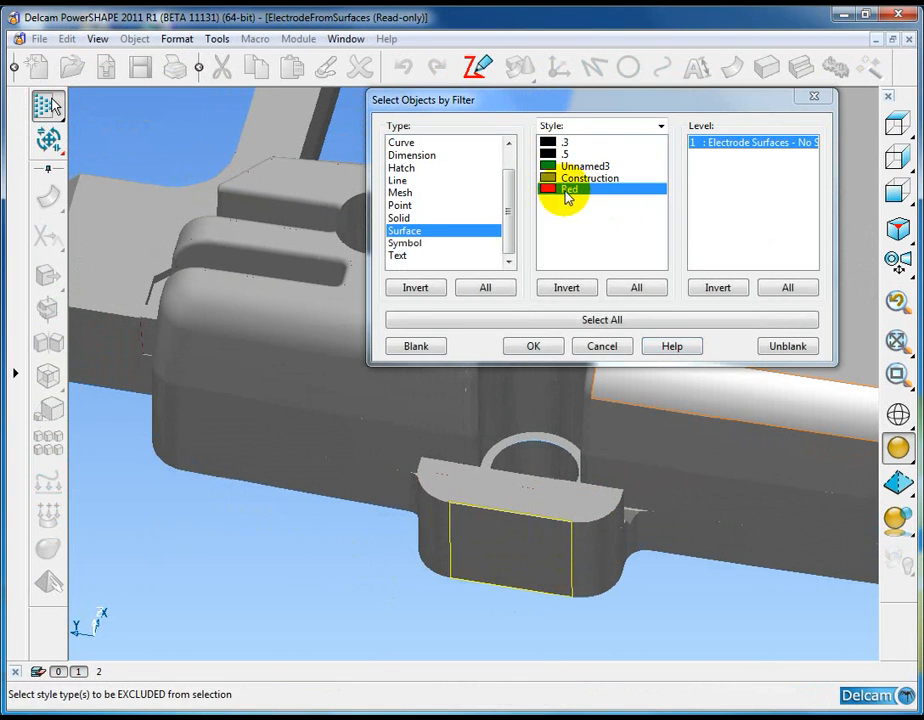
pyautogui.click(532, 345)
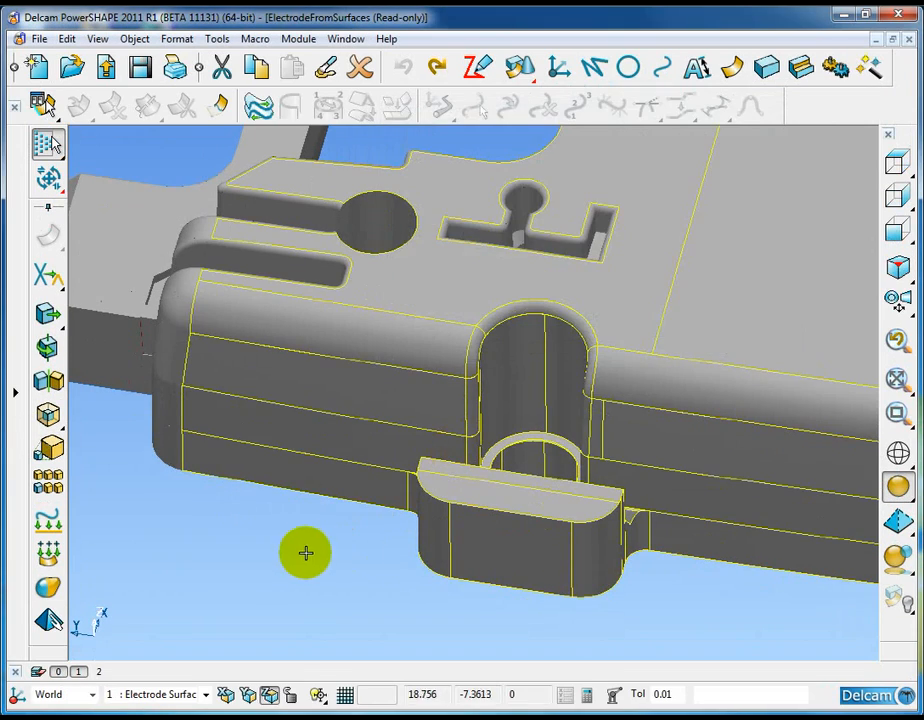